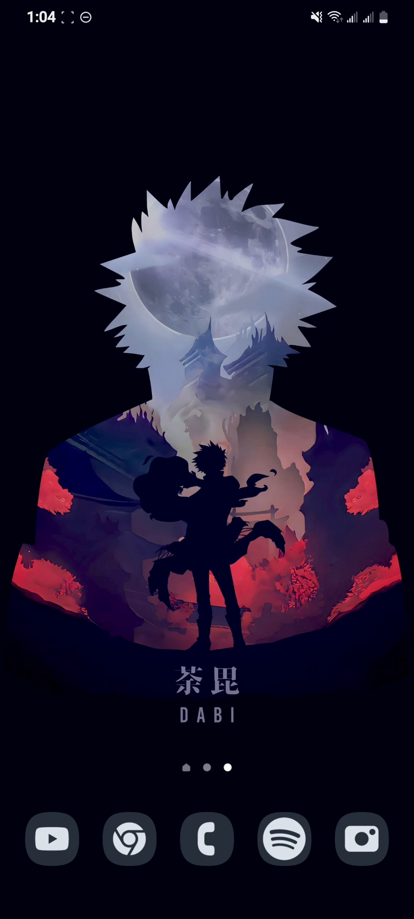
Launch Discord from the app drawer so the direct messages list appears.
{"action": "scroll", "scroll_direction": "up", "scroll_amount": 3}
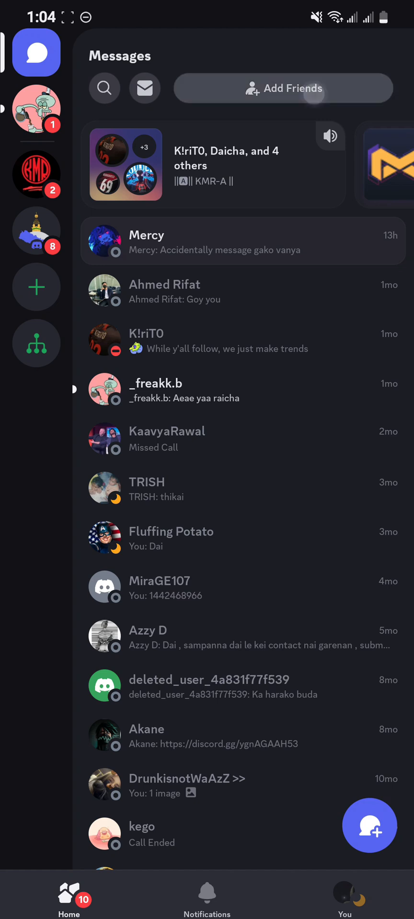
Go to the Add Friends page from the top of the Messages screen.
{"action": "left_click", "coordinate": [283, 88]}
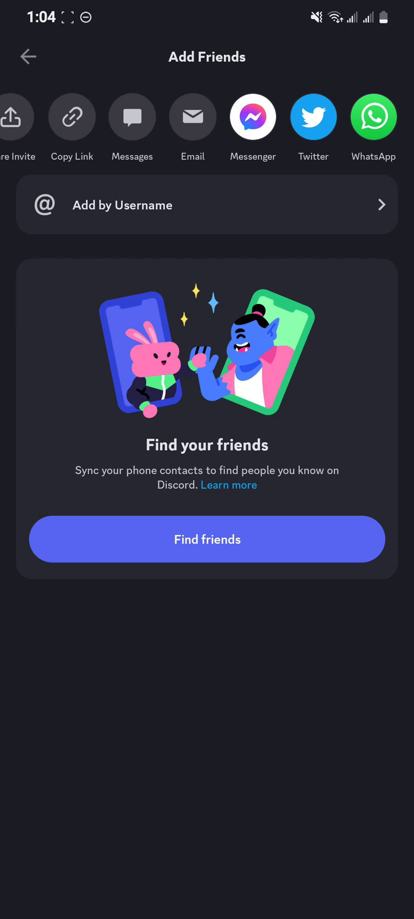
Choose Add by Username to reach the empty friend-request username field.
{"action": "left_click", "coordinate": [207, 204]}
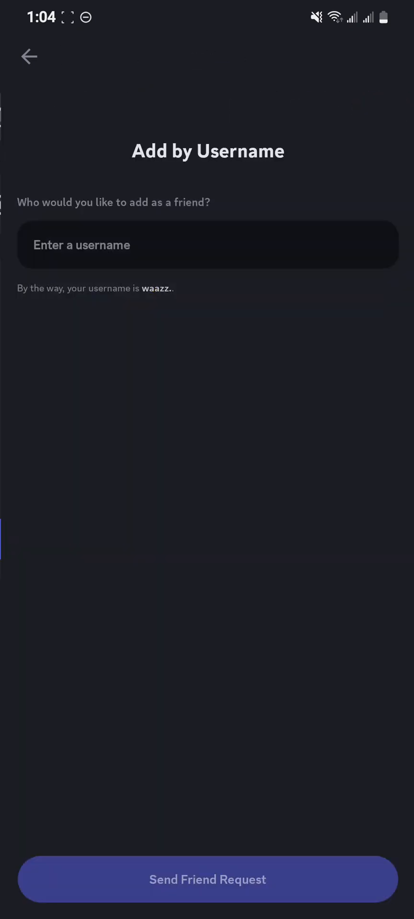
{"action": "left_click", "coordinate": [207, 244]}
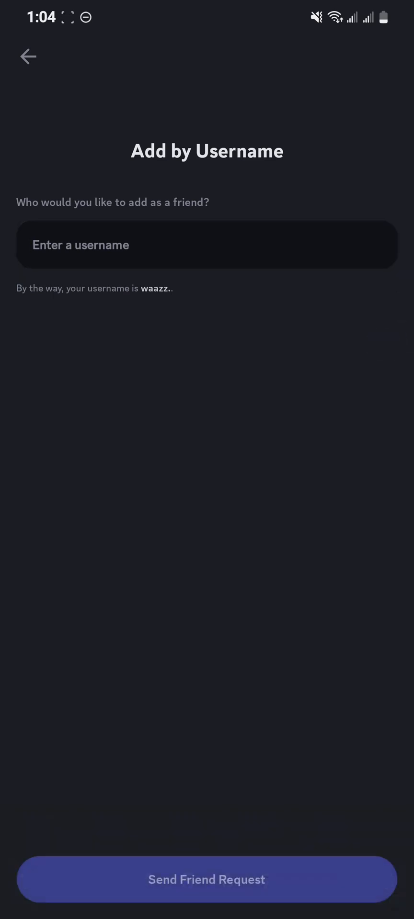
Back out of the username form and return to the direct messages list.
{"action": "left_click", "coordinate": [28, 56]}
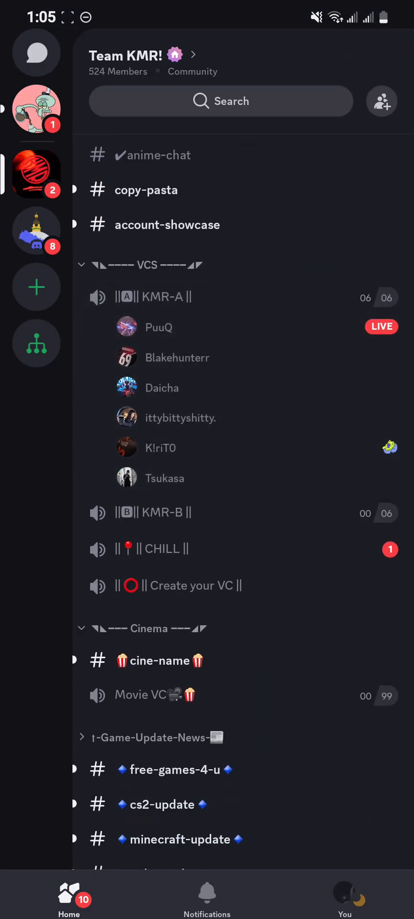
{"action": "left_click", "coordinate": [35, 52]}
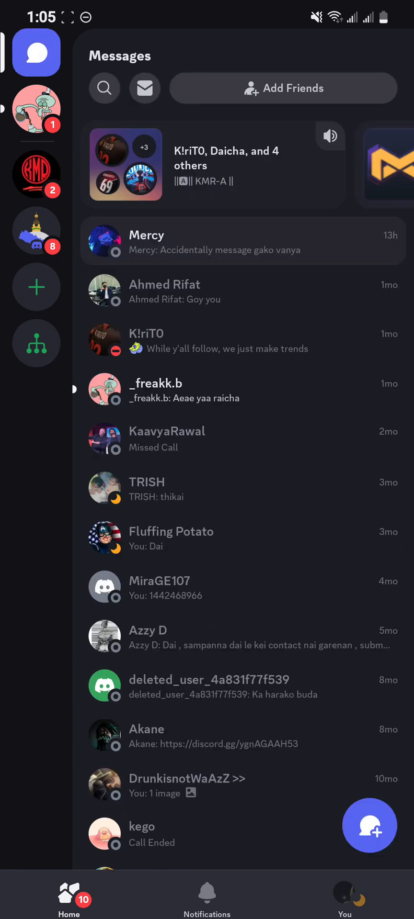